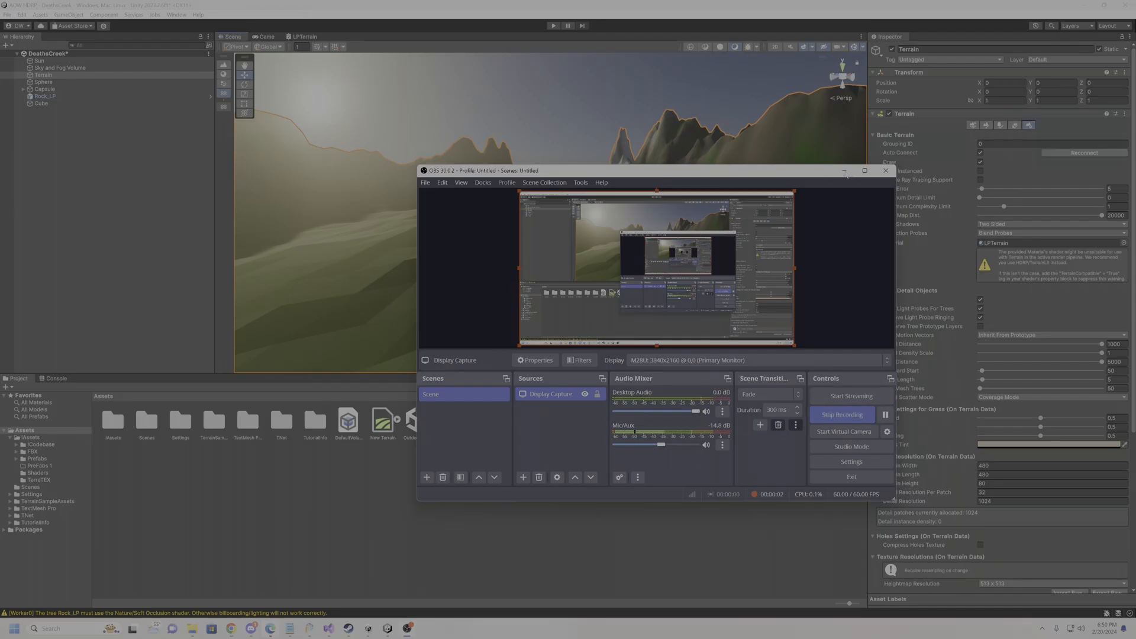
mouse_move(843, 171)
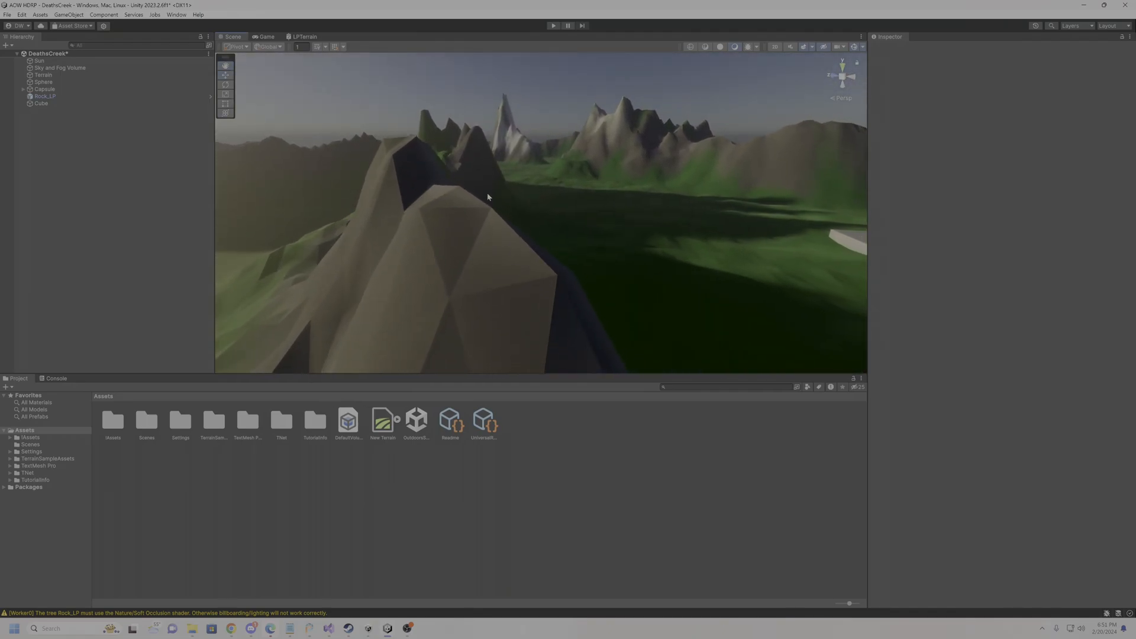
- Select the Terrain object to view its Terrain component and LPTerrain material slot
click(43, 74)
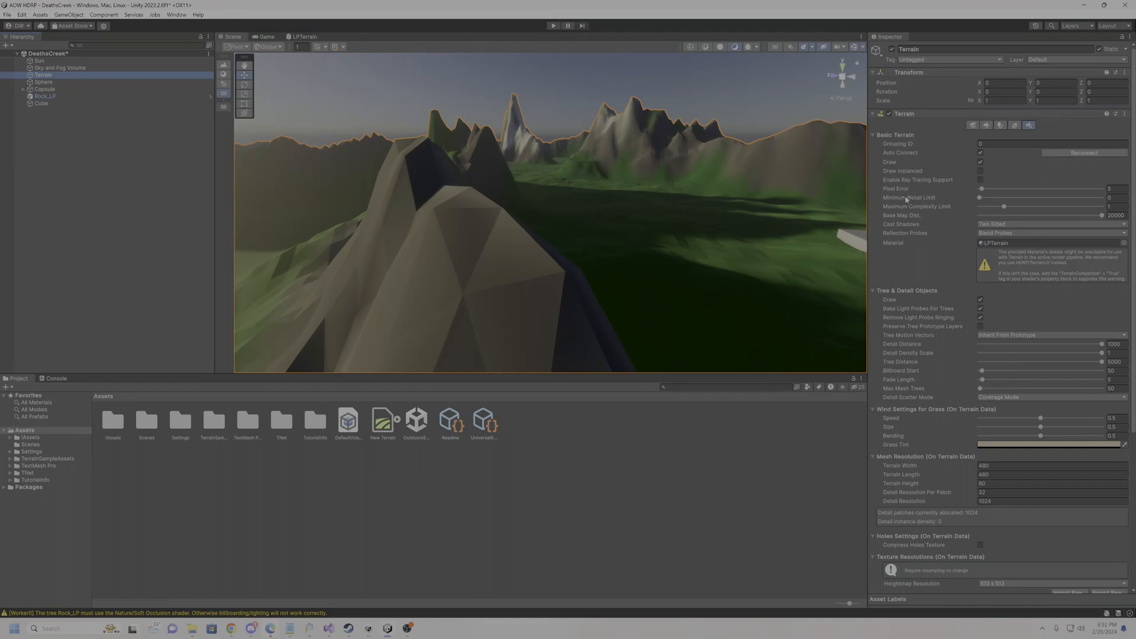
click(1116, 197)
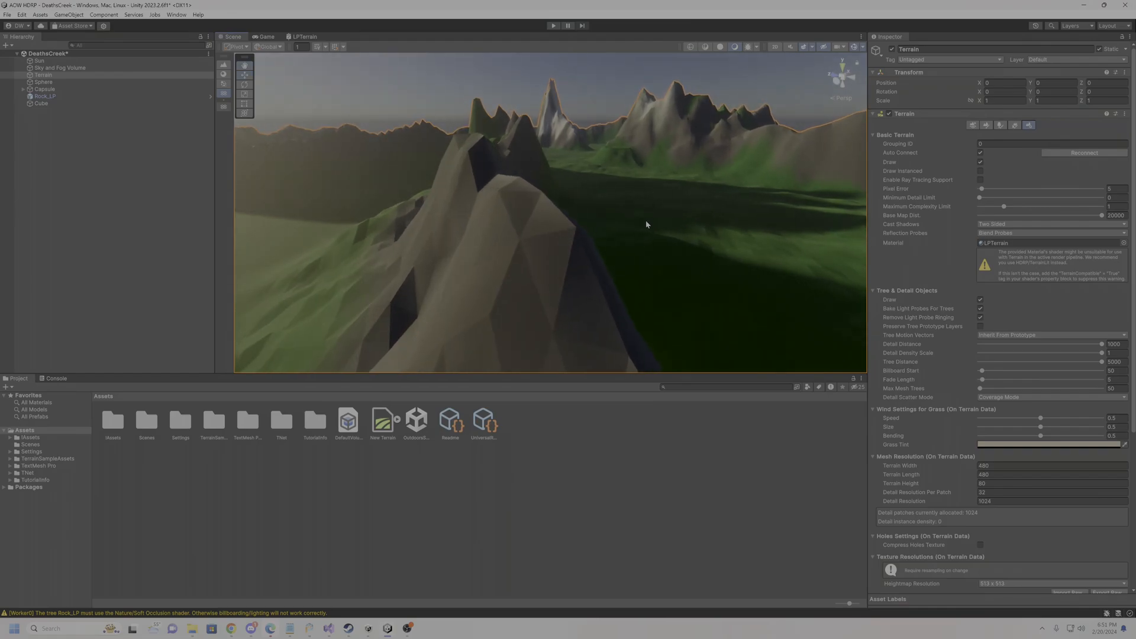
mouse_move(1004, 210)
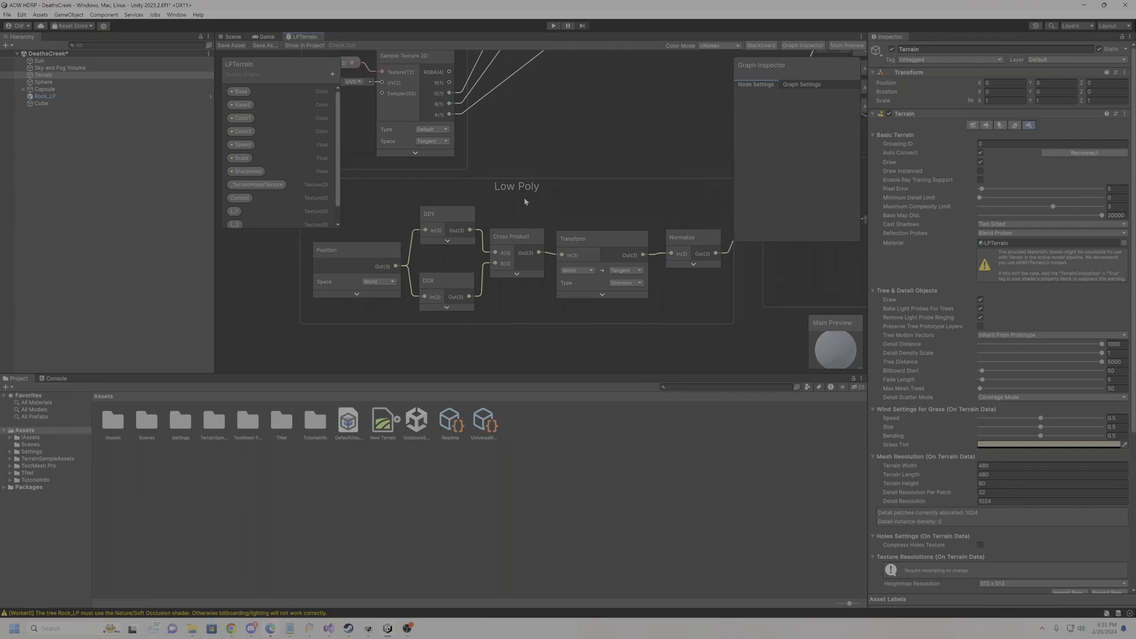
mouse_move(575, 179)
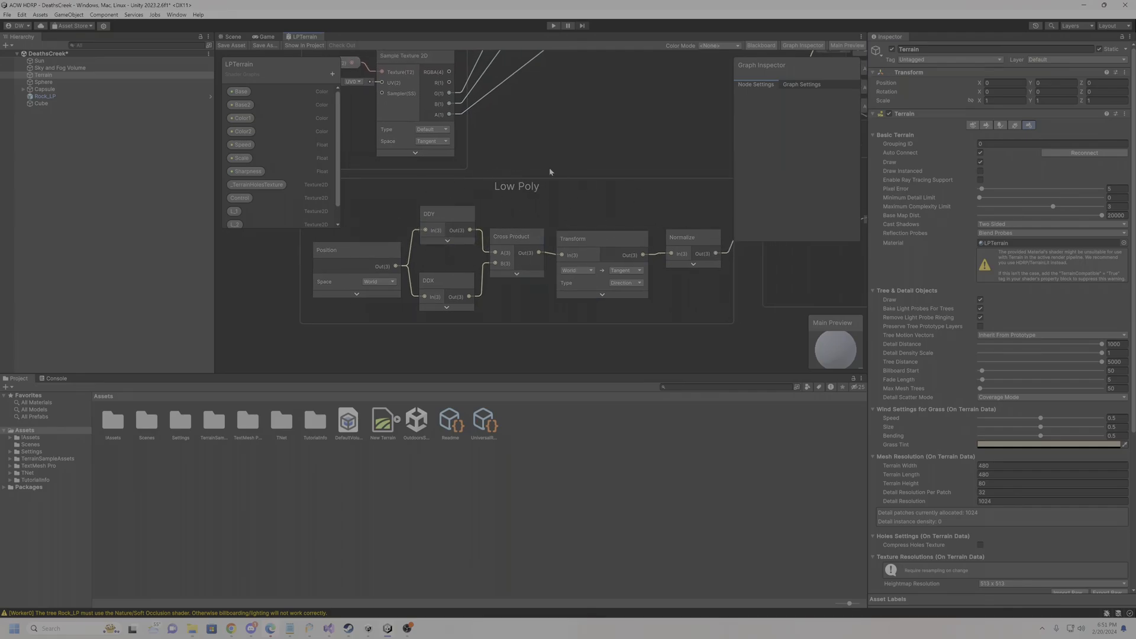
mouse_move(580, 186)
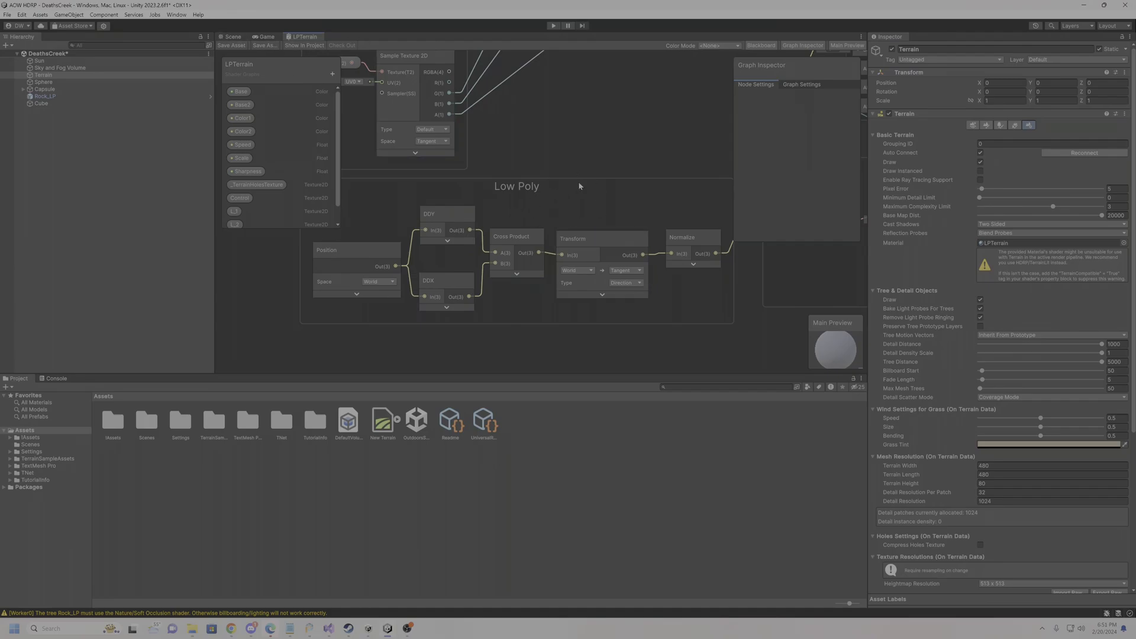
mouse_move(544, 217)
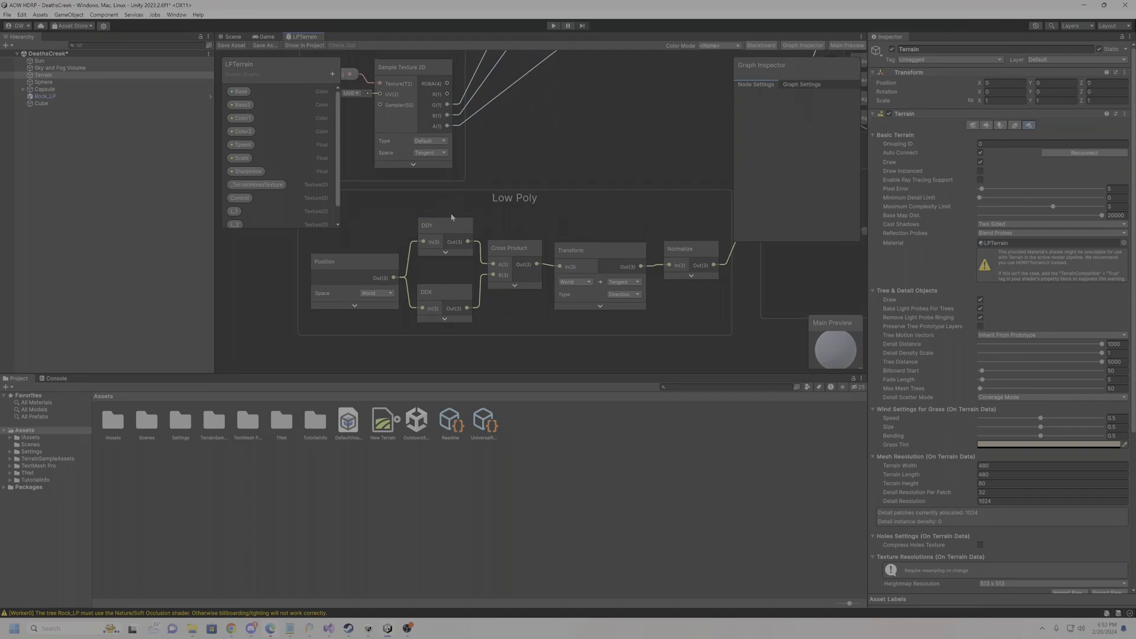
- Switch to the LPTerrain Shader Graph tab showing the Low Poly DDX/DDY normal nodes
click(232, 36)
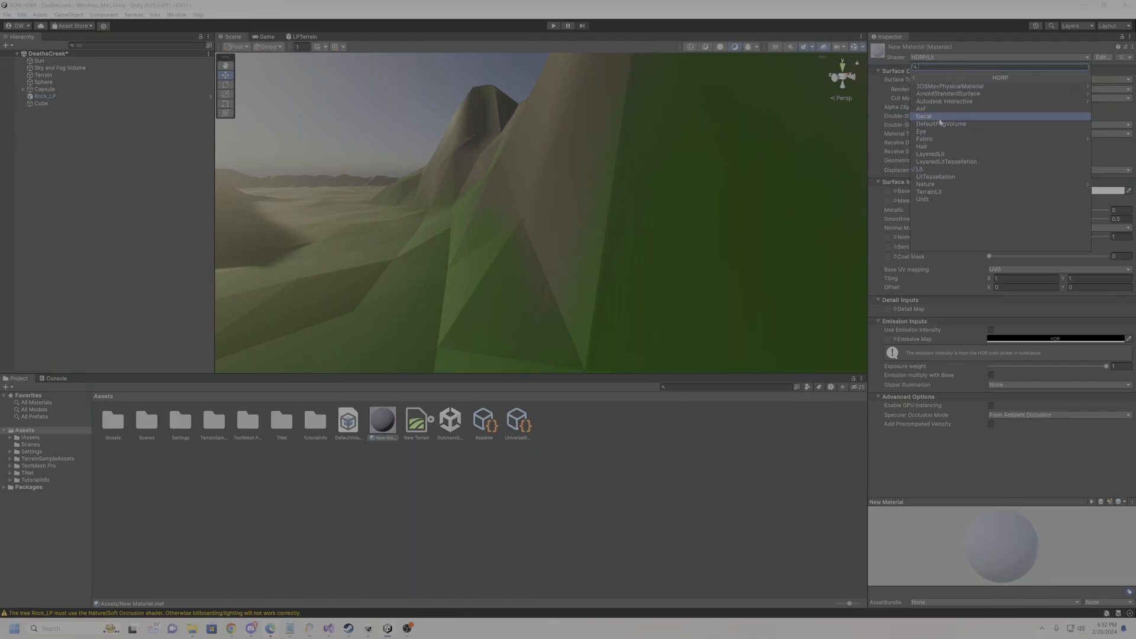
mouse_move(945, 193)
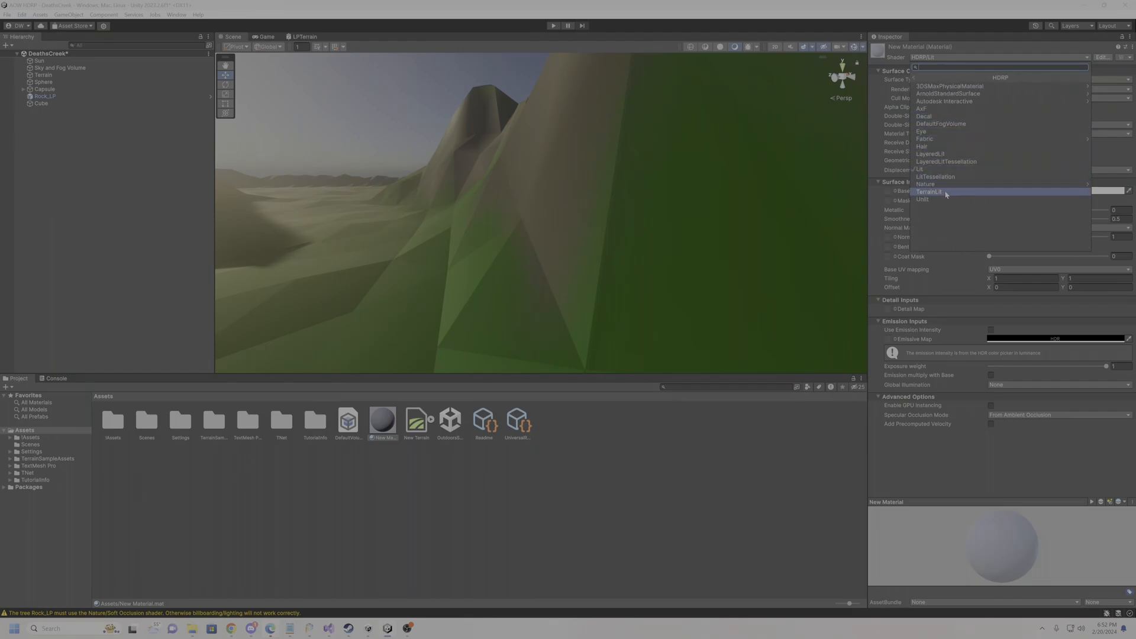
- Assign the HDRP TerrainLit shader to the new material, then reselect the Terrain
click(929, 191)
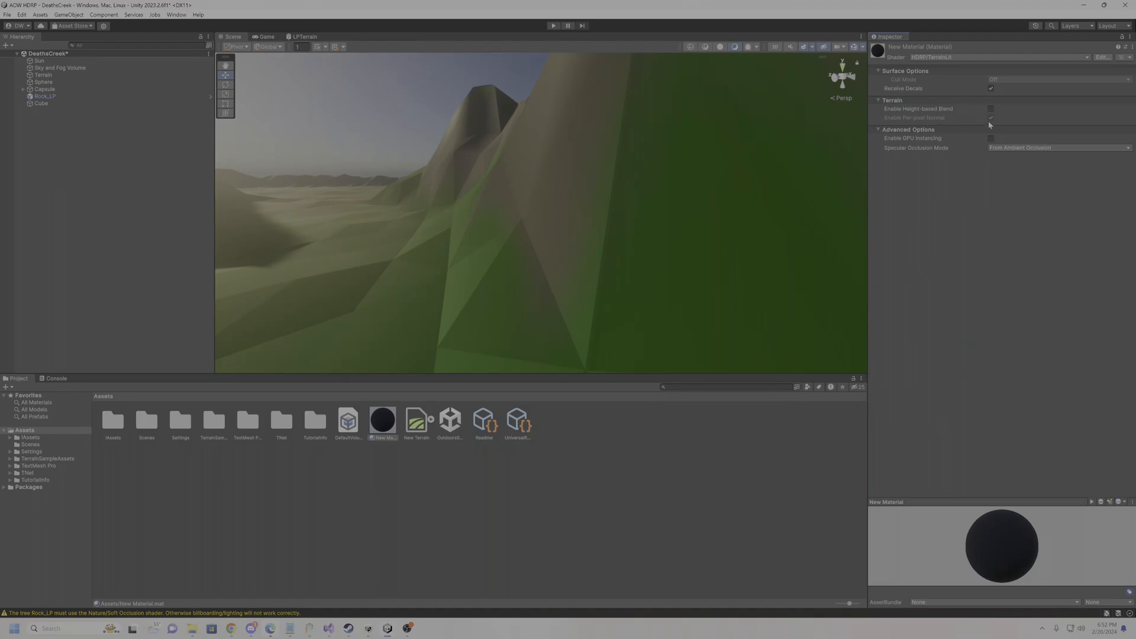
click(42, 74)
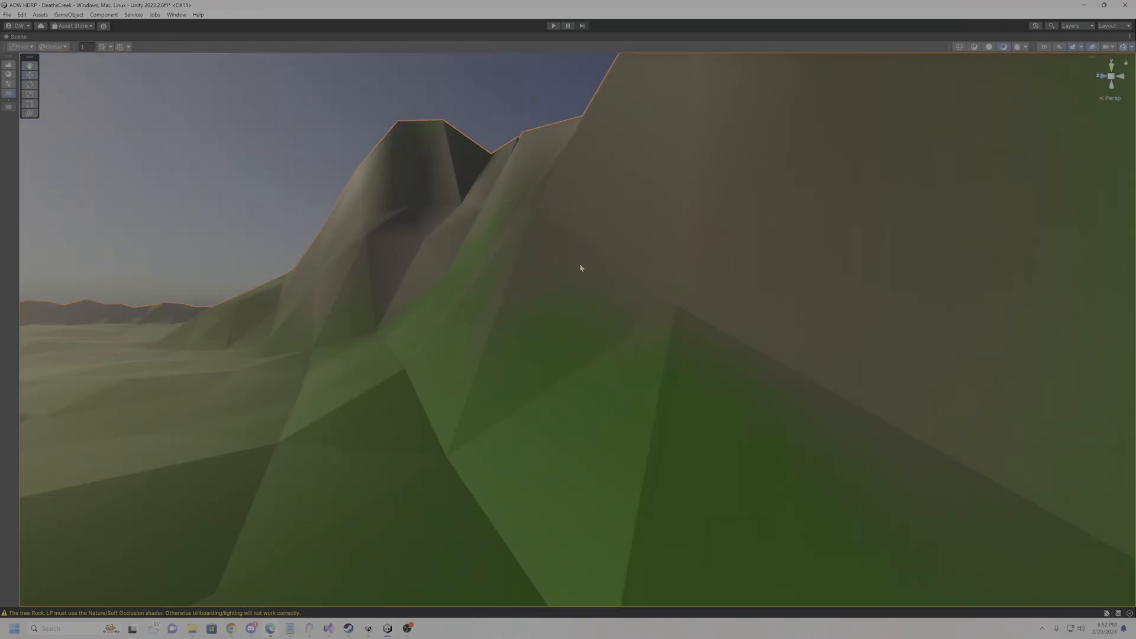
- Orbit the Scene view around the faceted mountain
drag(580, 268, 471, 232)
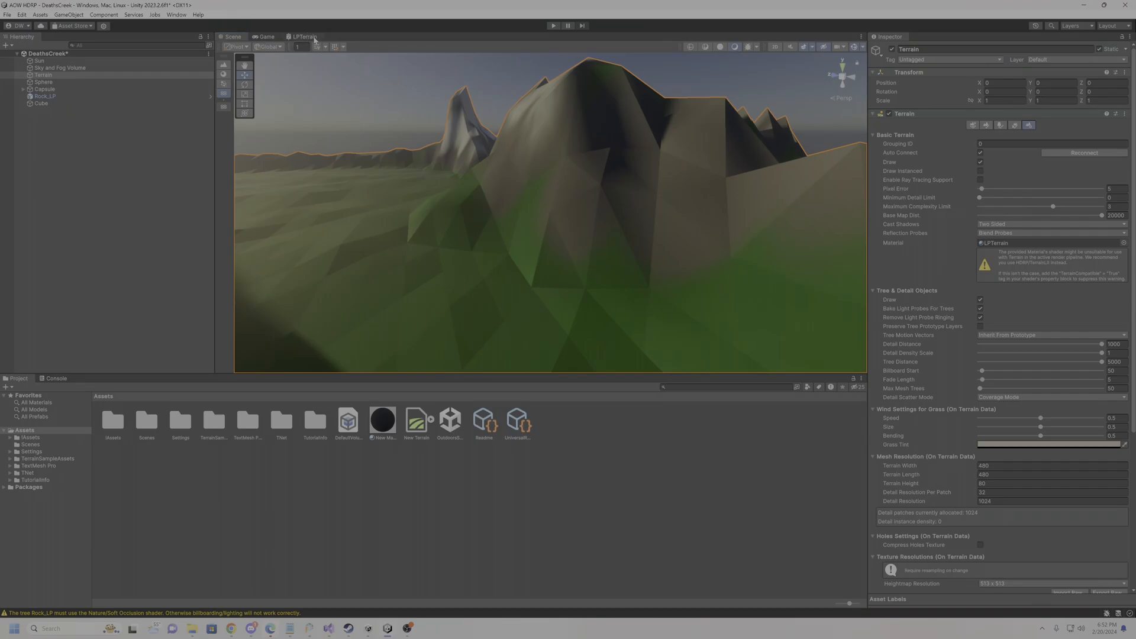
click(305, 37)
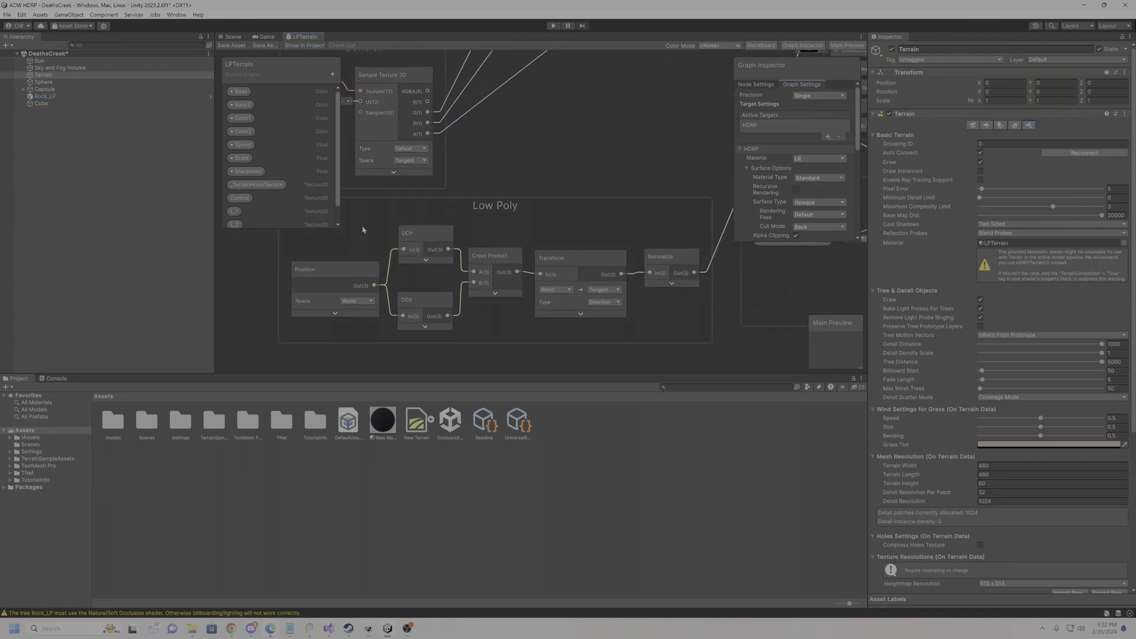
click(424, 233)
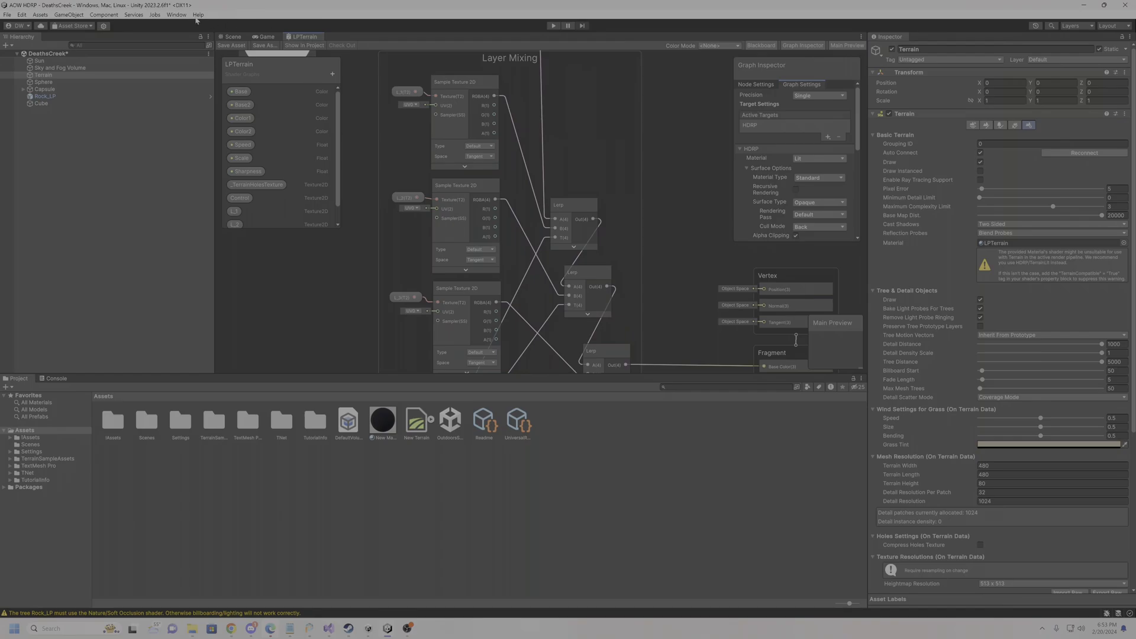
click(230, 36)
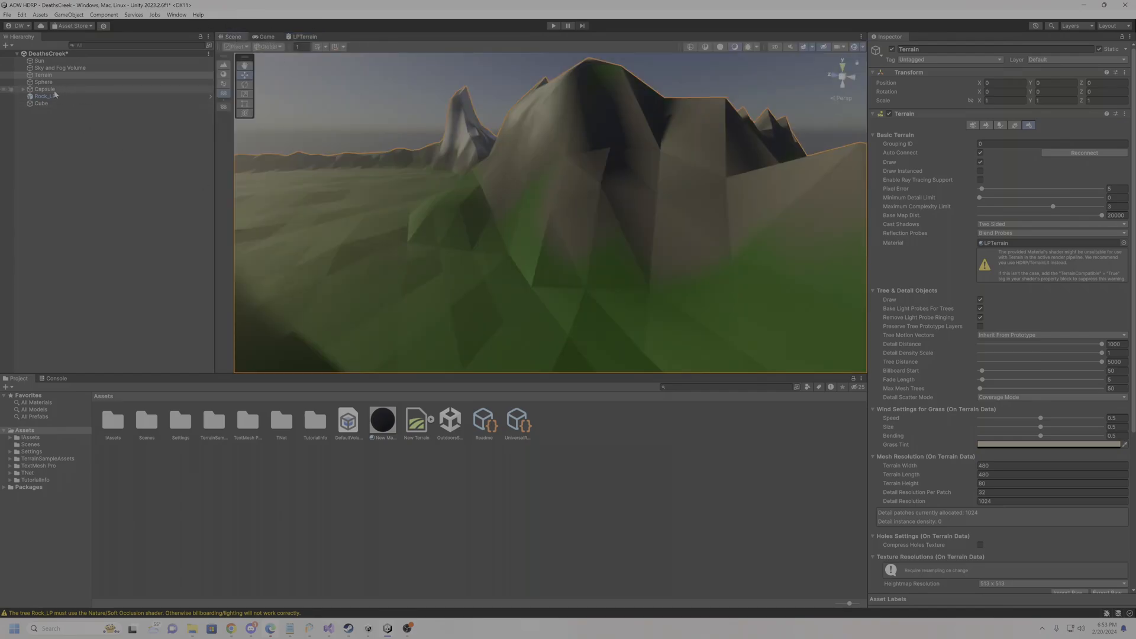
- Activate the Paint Terrain tool in Paint Texture mode
click(1004, 125)
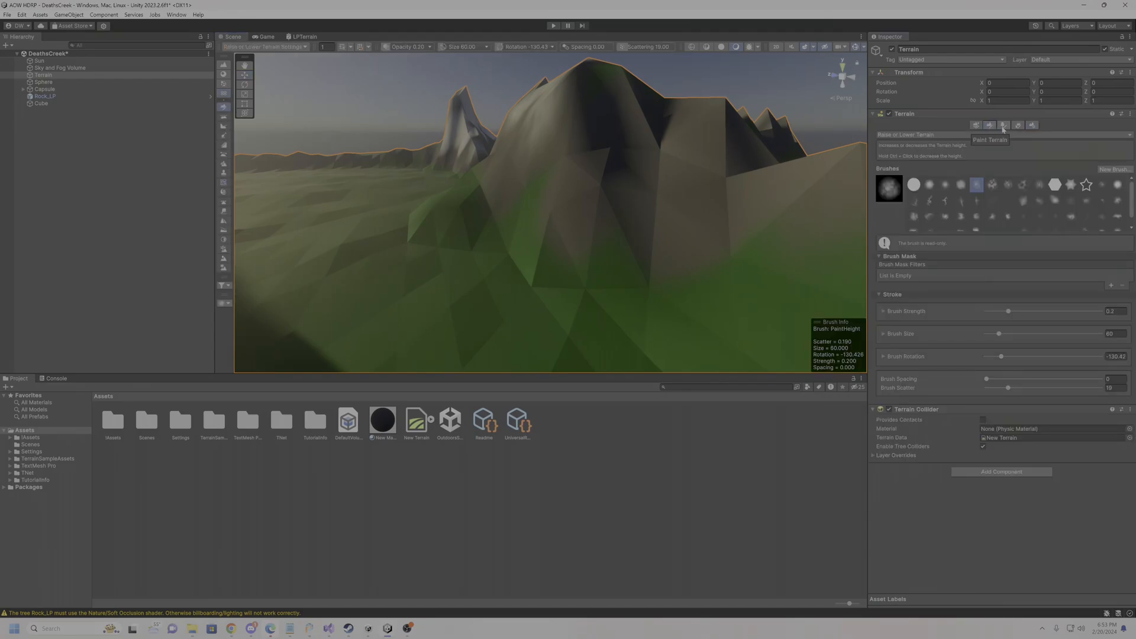
click(906, 135)
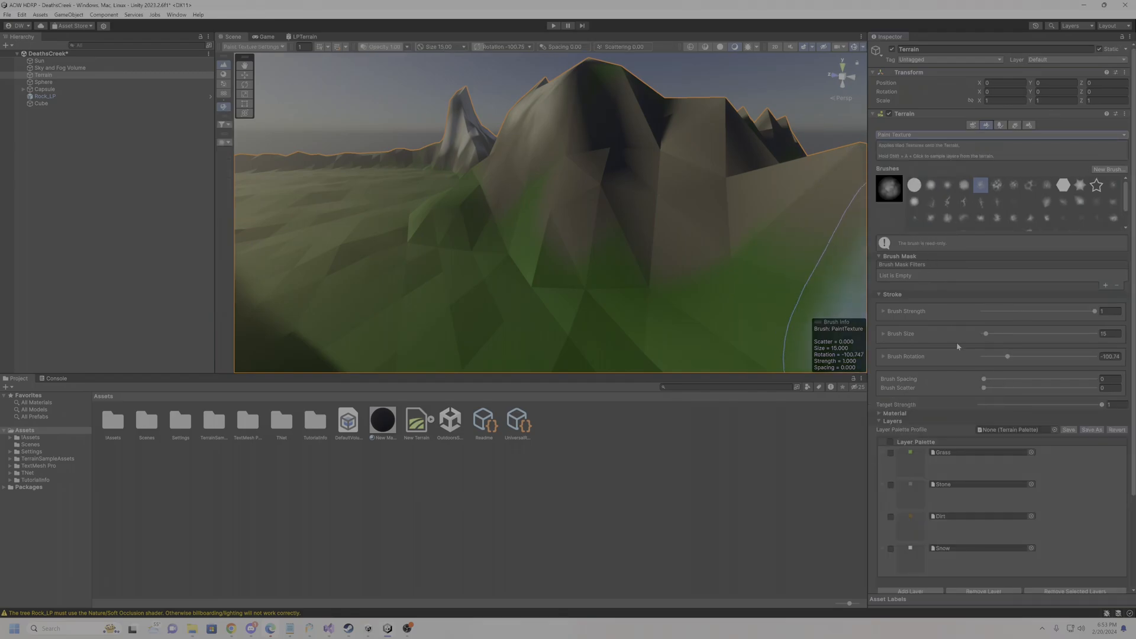
- Pick the Snow layer and brush snow across the mountain's upper slope
scroll(down, 3)
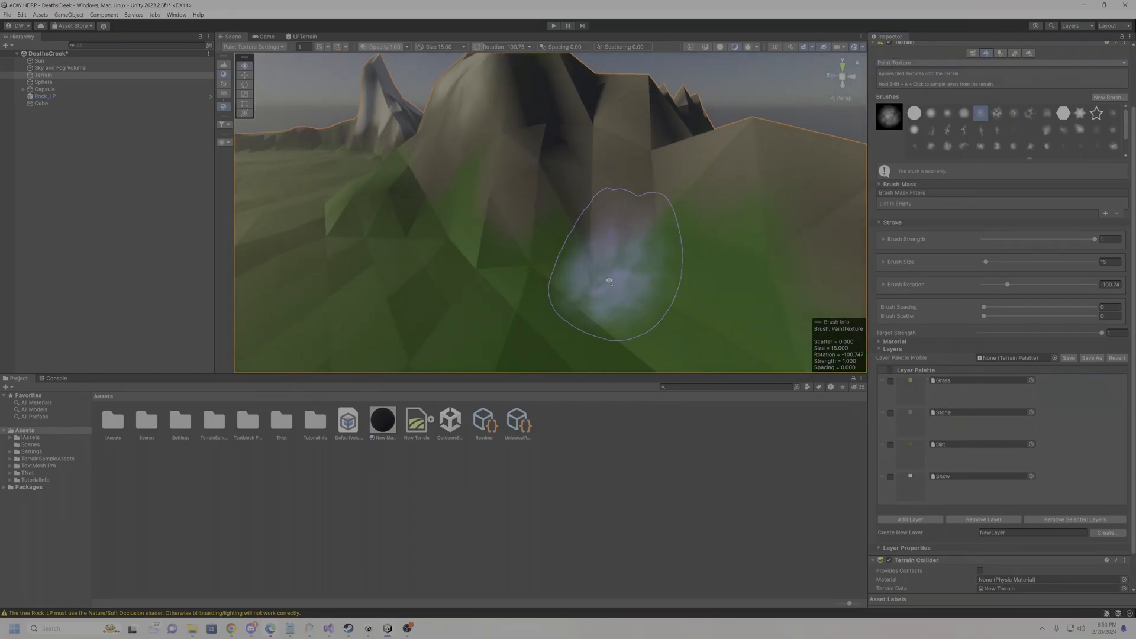
click(943, 420)
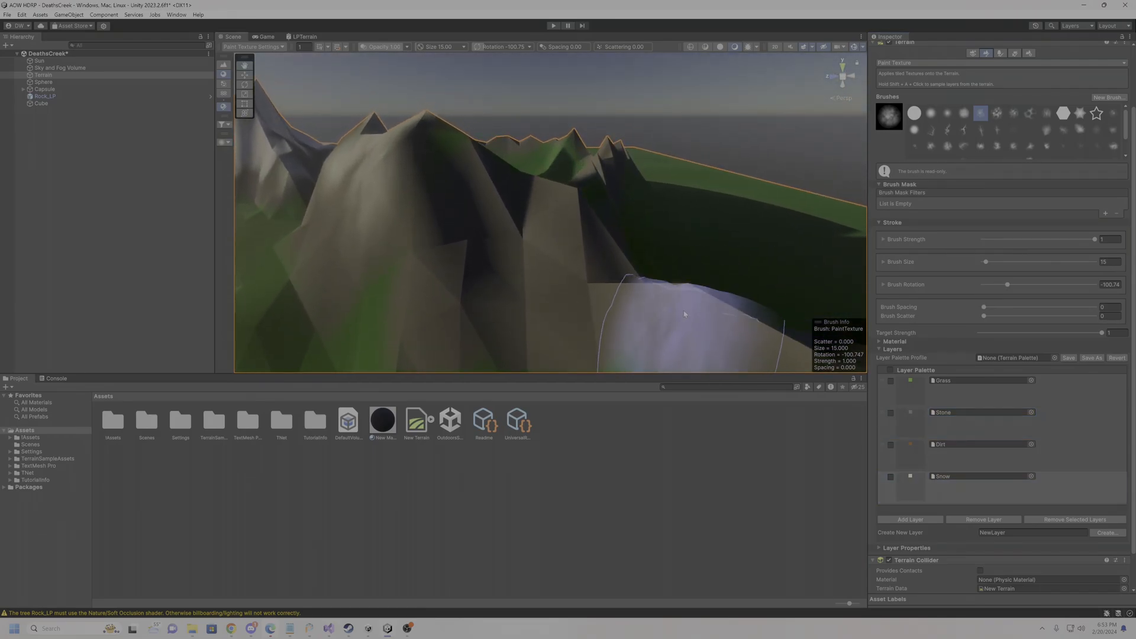
drag(685, 313, 482, 214)
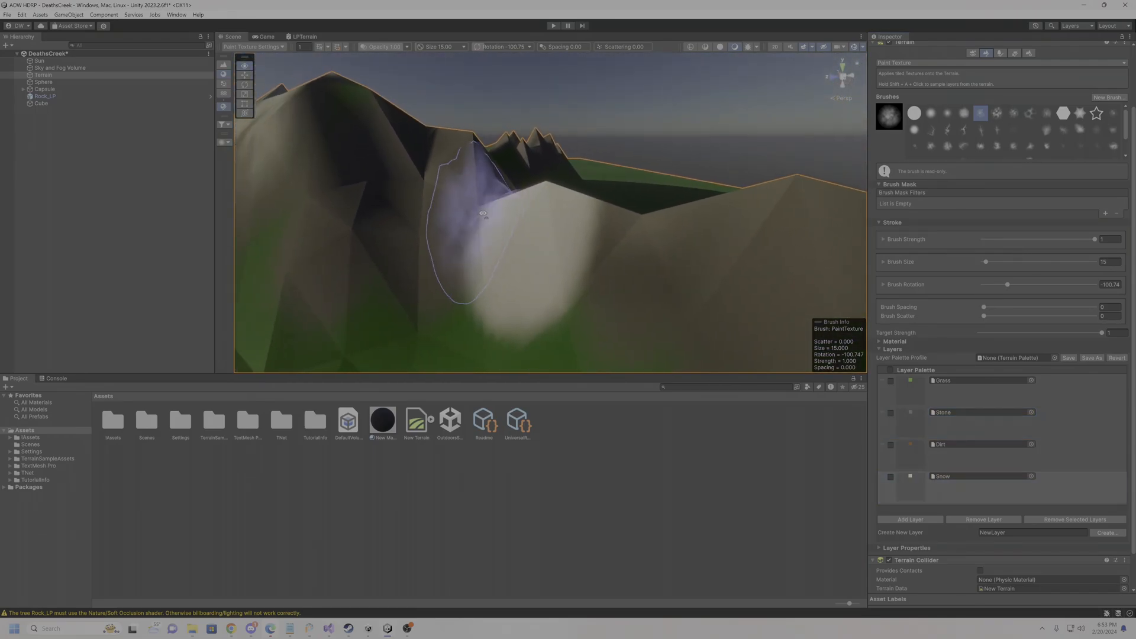